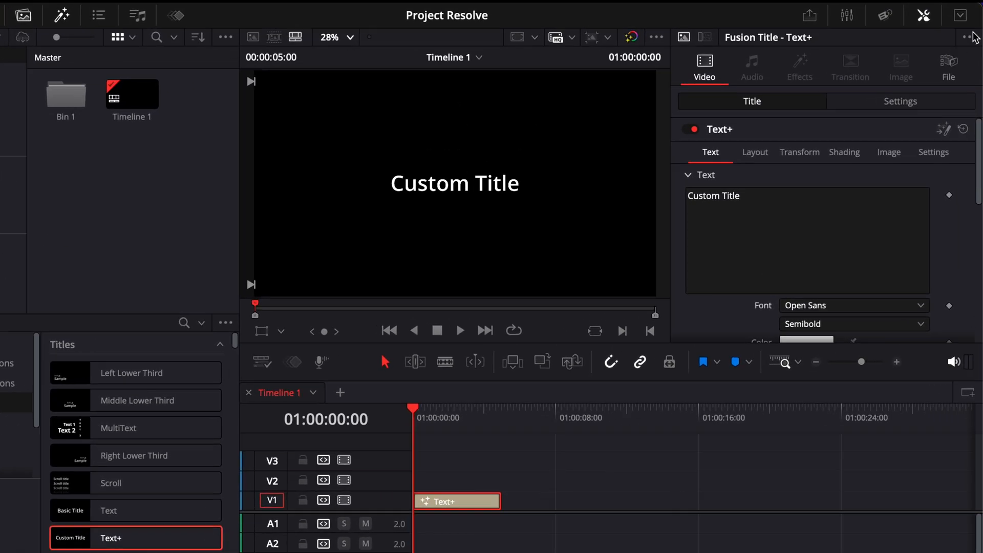
- Replace the Text+ title's 'Custom Title' text with the clip's TimeCode
right_click(771, 193)
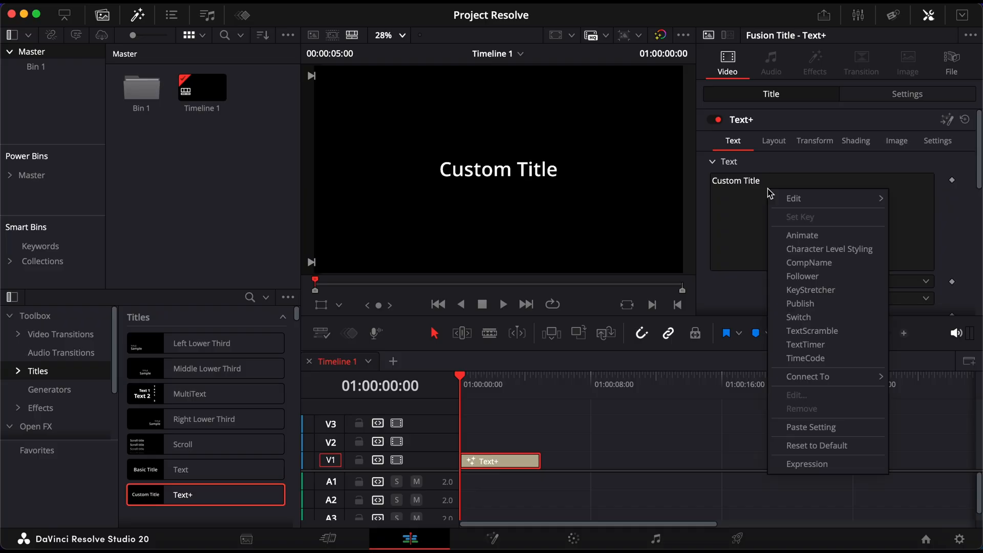
mouse_move(805, 358)
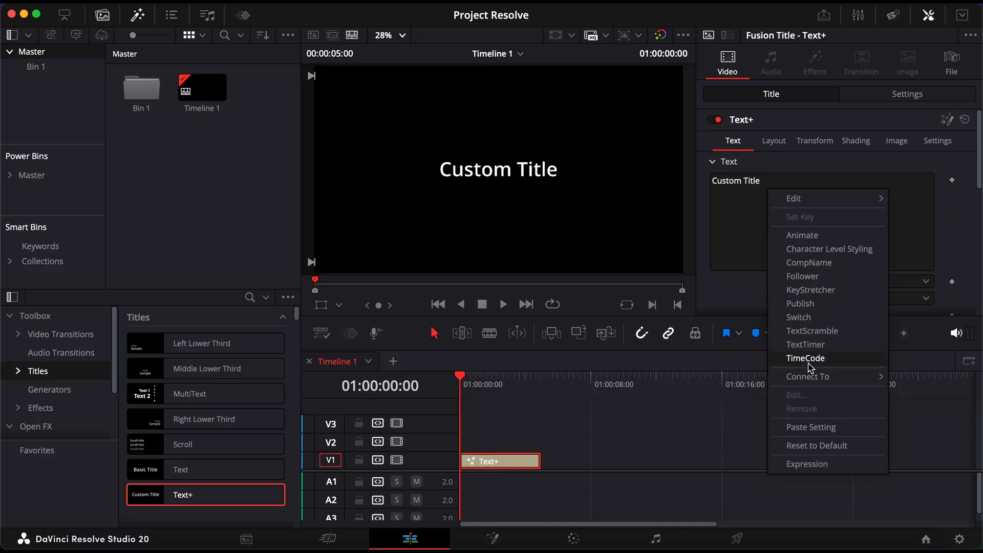
left_click(805, 358)
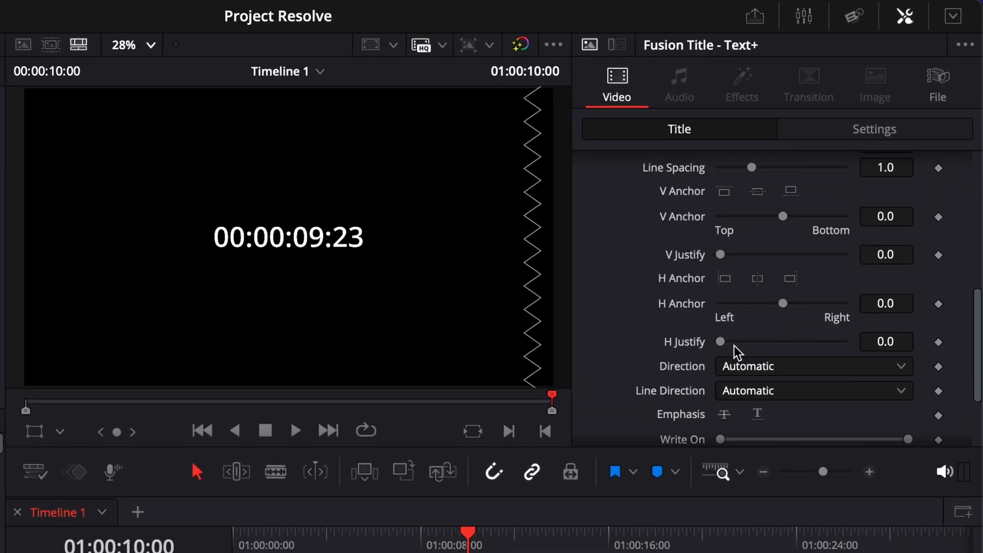
- Set Write On Start to about 0.478 so only seconds and frames (09:23) show
scroll("down", 3)
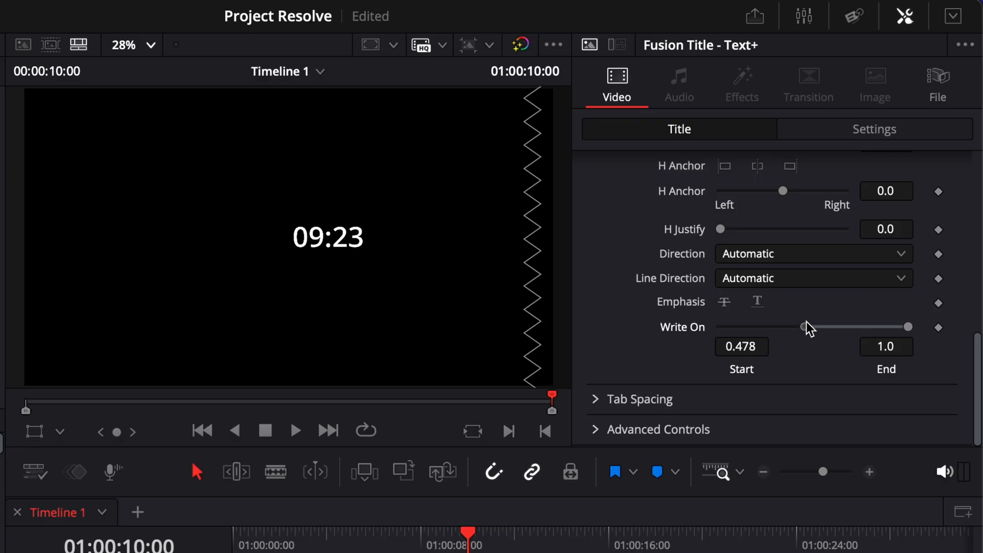
left_click(410, 538)
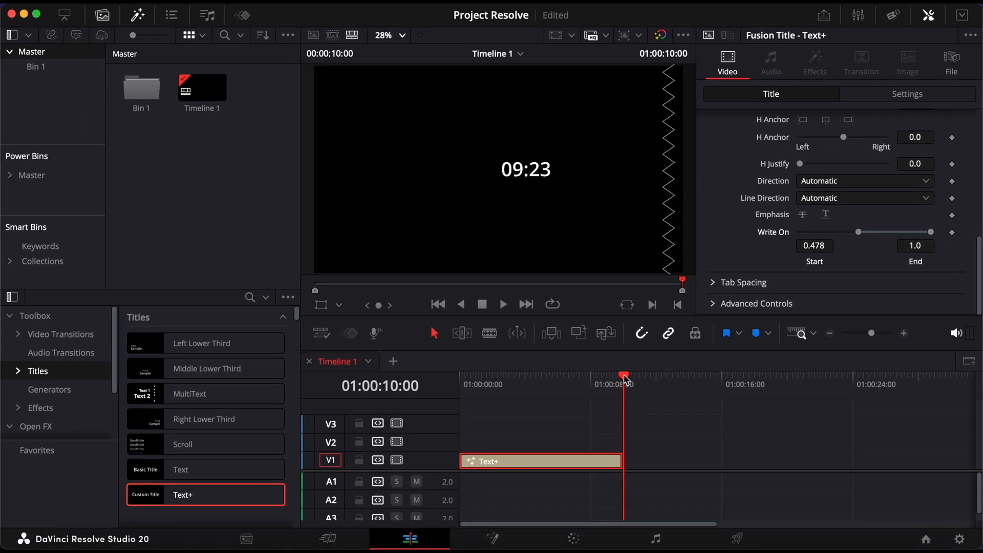
- Turn the Text+ timecode clip into Compound Clip 1 via New Compound Clip
right_click(541, 460)
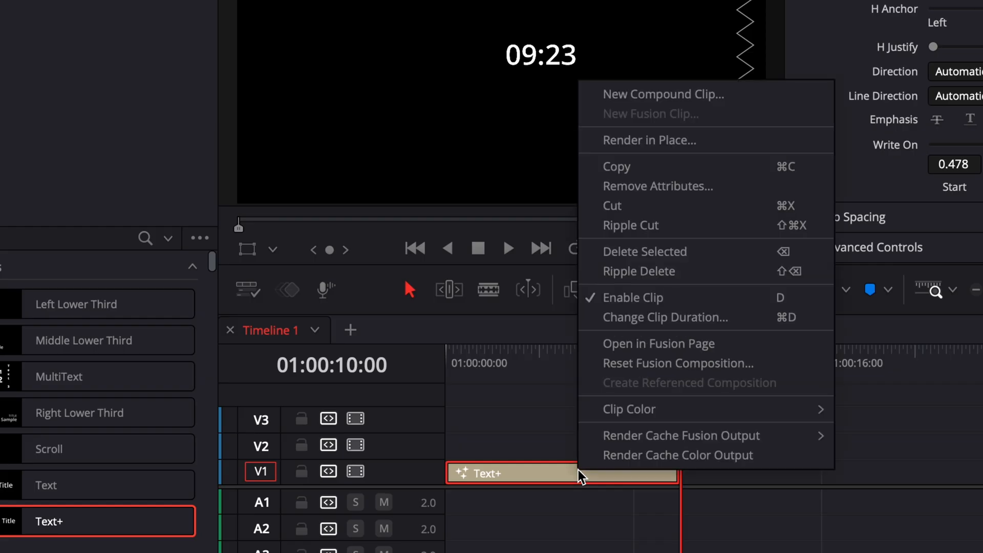
left_click(663, 94)
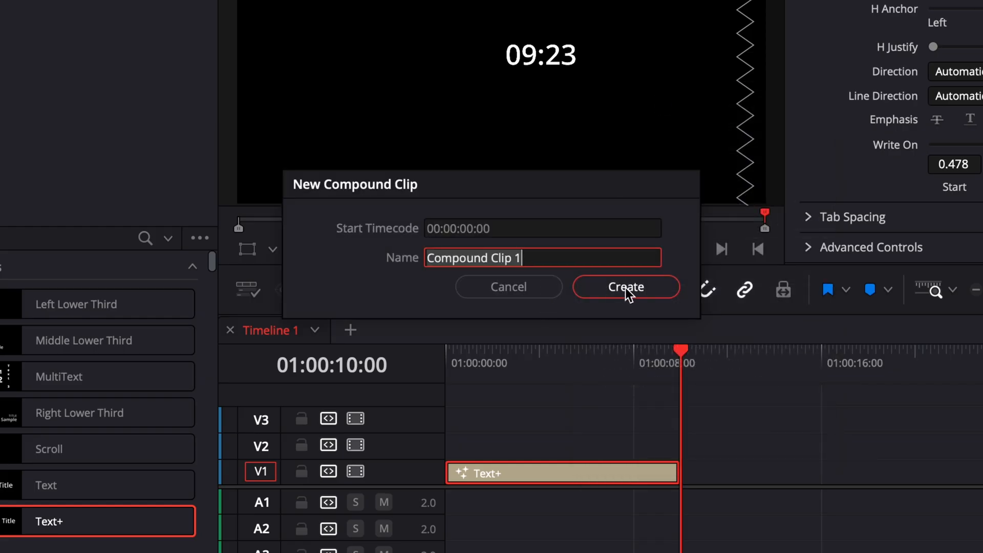
left_click(625, 287)
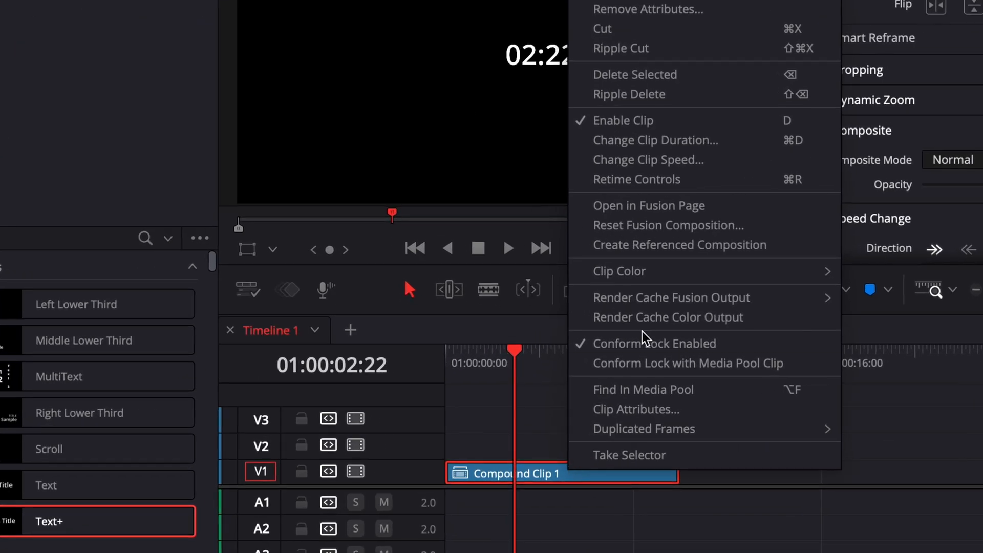
mouse_move(648, 160)
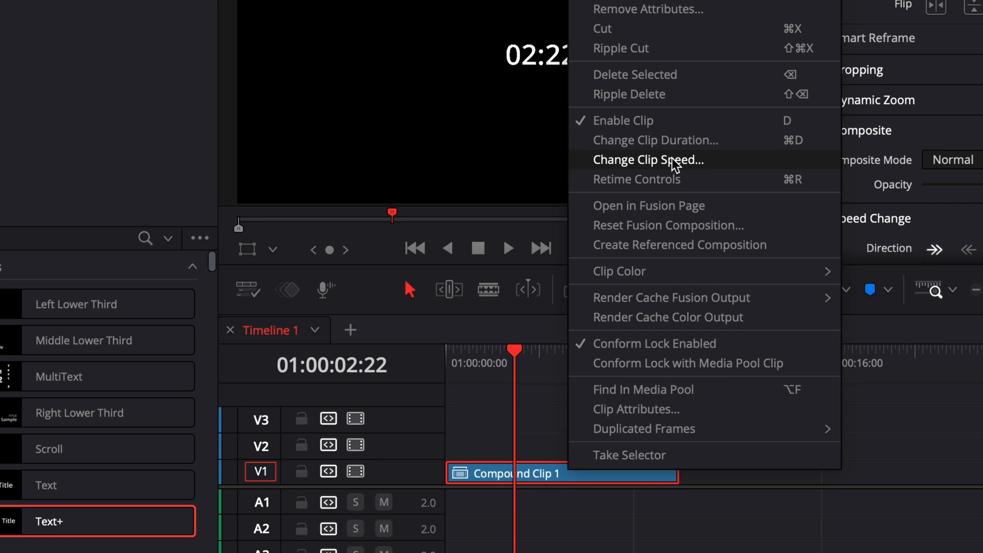
- Enable Reverse Speed for Compound Clip 1 at -100% in Change Clip Speed
left_click(647, 159)
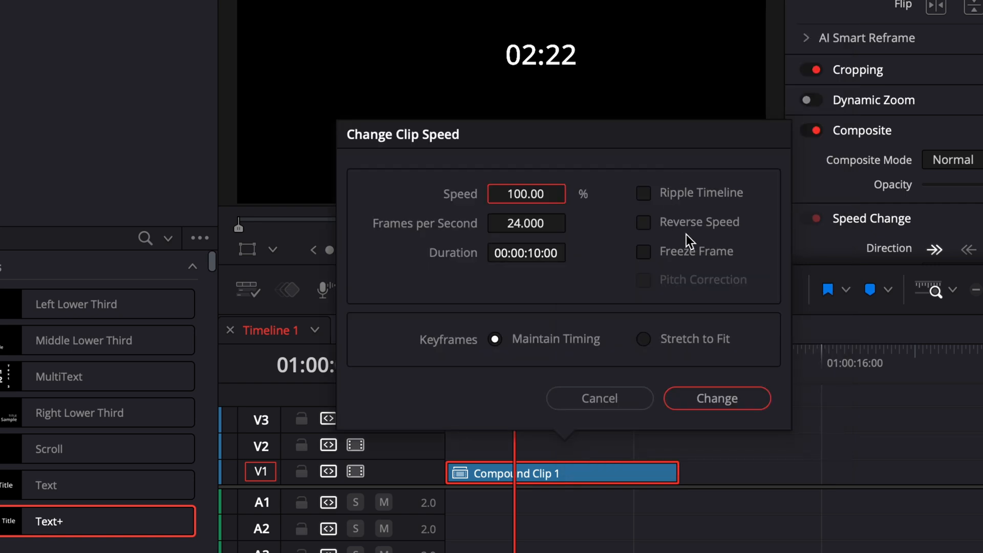
mouse_move(649, 229)
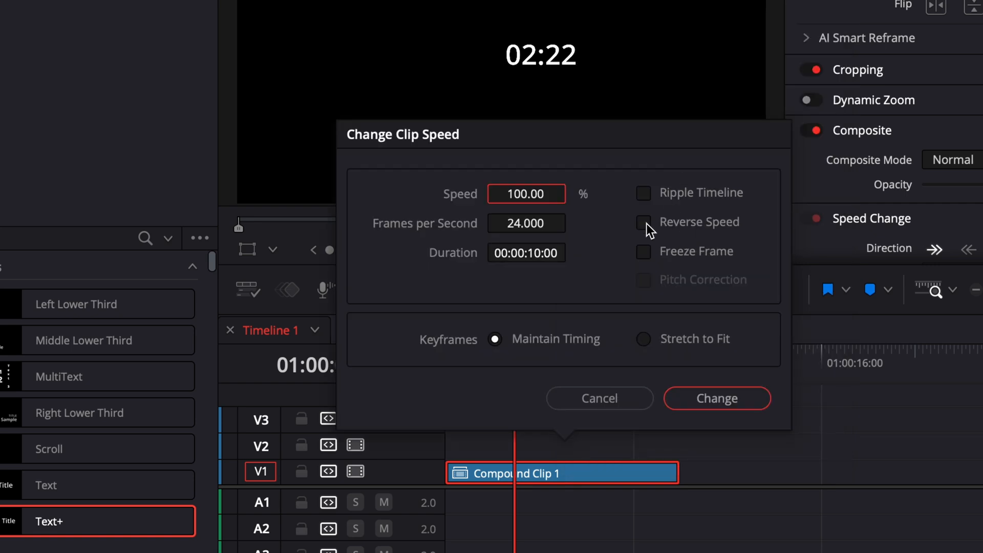
left_click(642, 222)
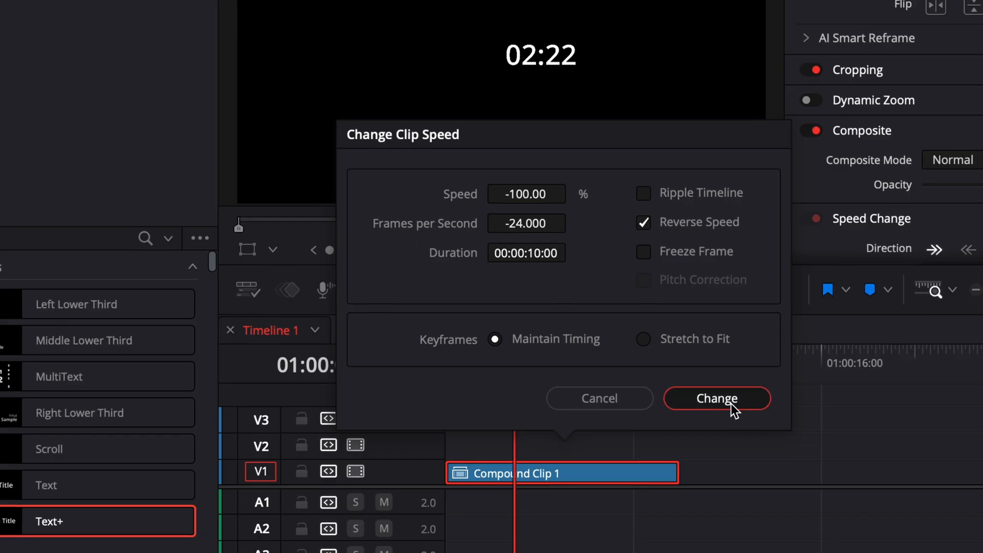